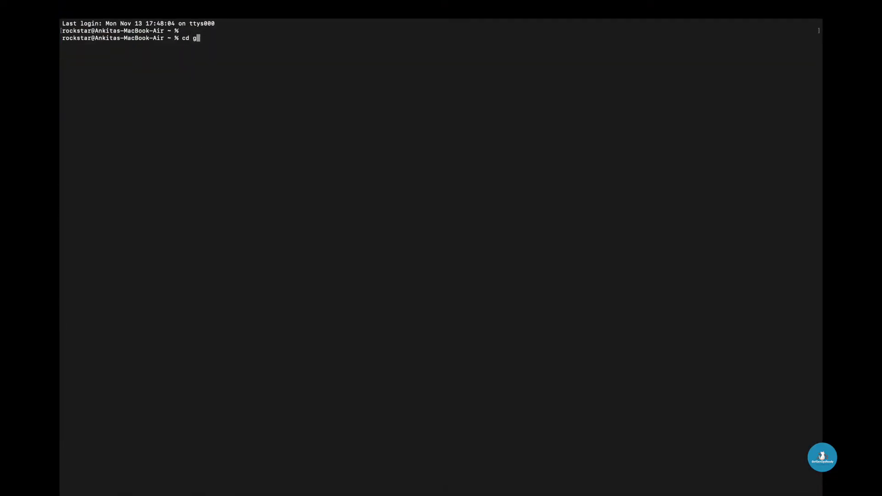
- Enter learn-github, list its files, and show the branch and one-line log
type("it/")
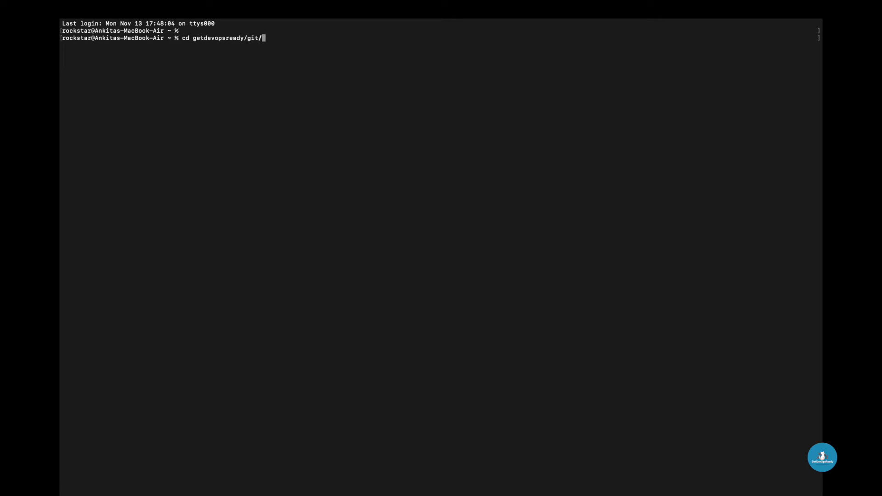
type("ls -lrt")
type("cd learn-github")
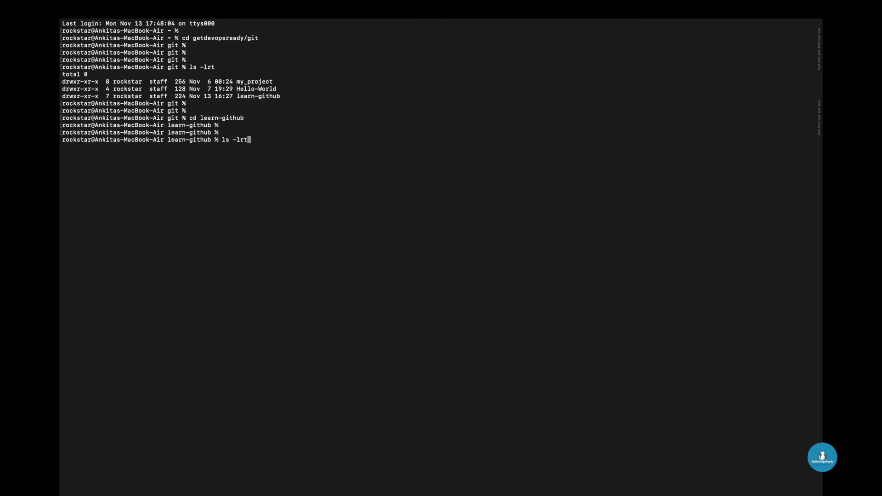
type("git branch")
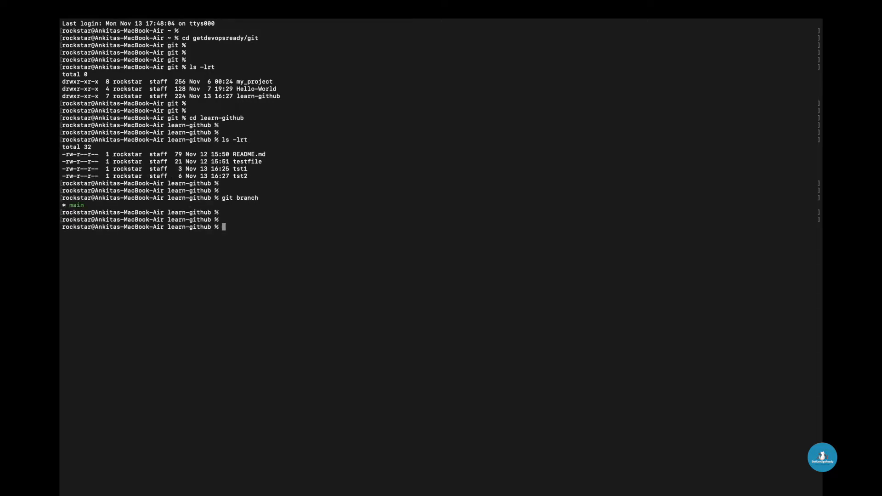
type("git")
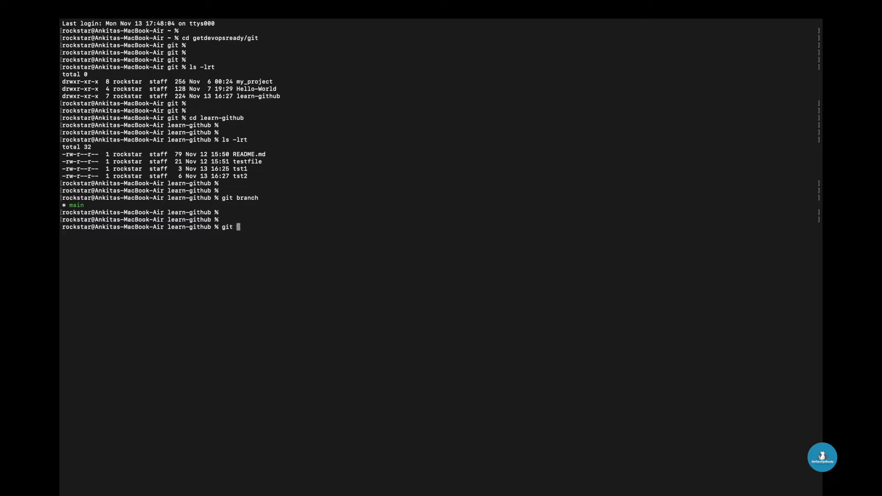
type("log --oneline")
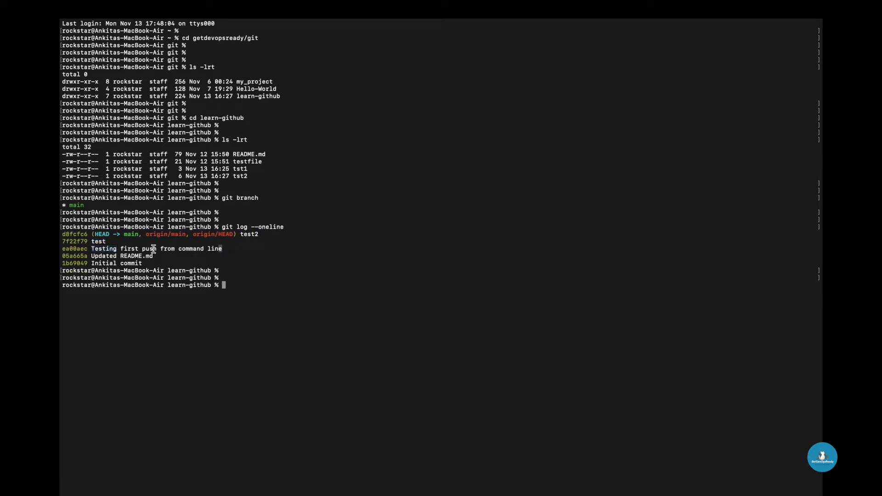
mouse_move(355, 284)
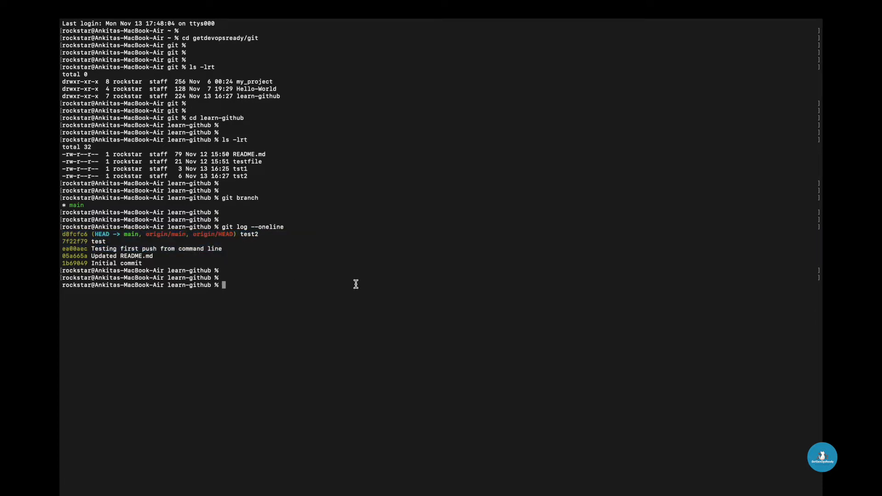
- Run git rebase -i HEAD~3 to edit the last three commits' pick list
type("g")
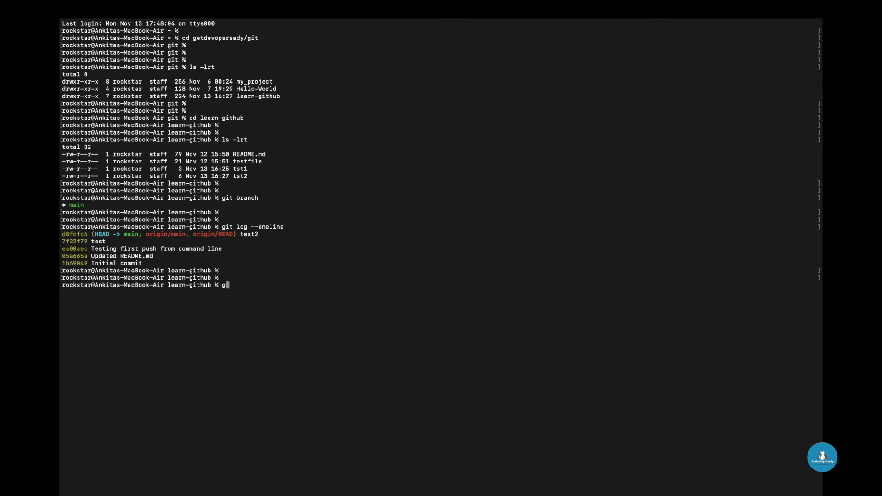
type("it rebase -i HEA")
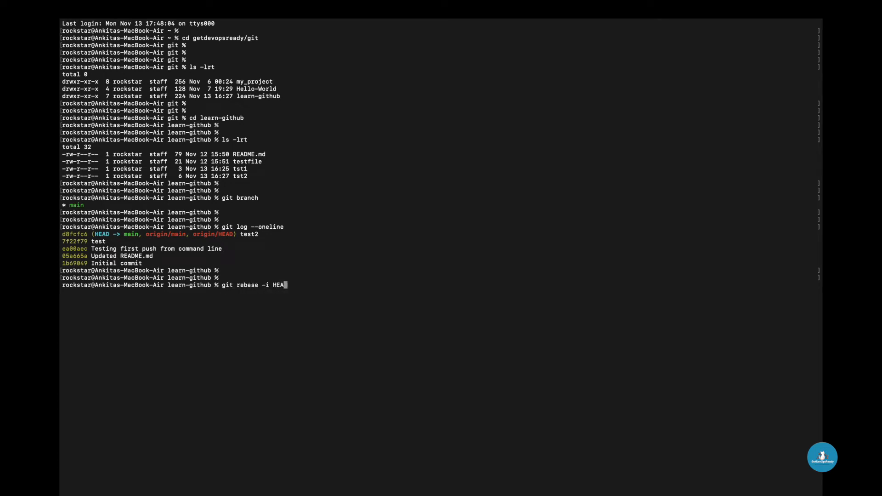
type("~")
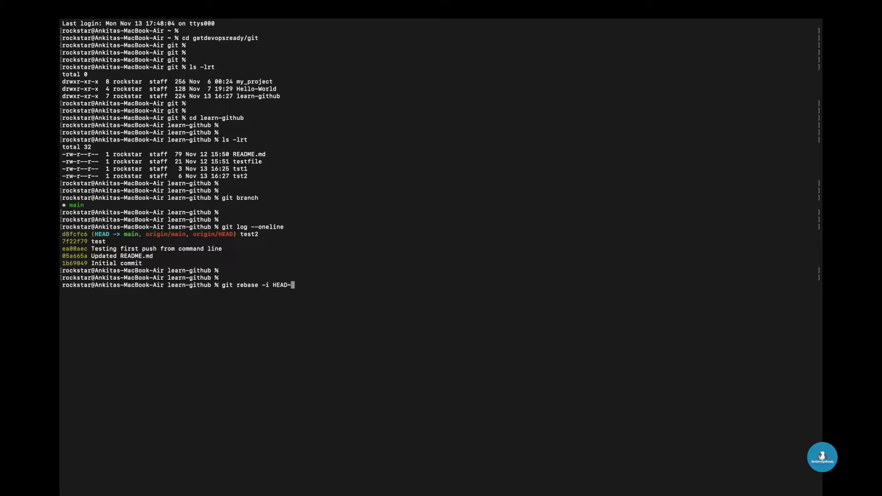
type("3")
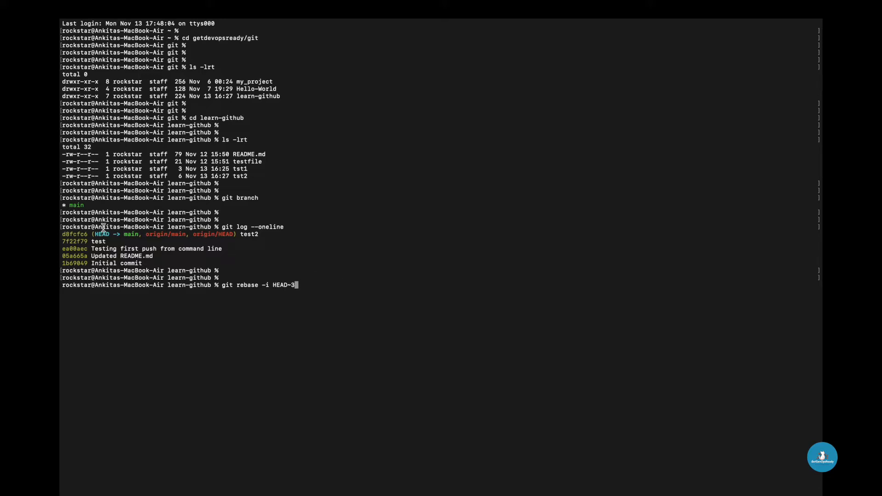
double_click(73, 241)
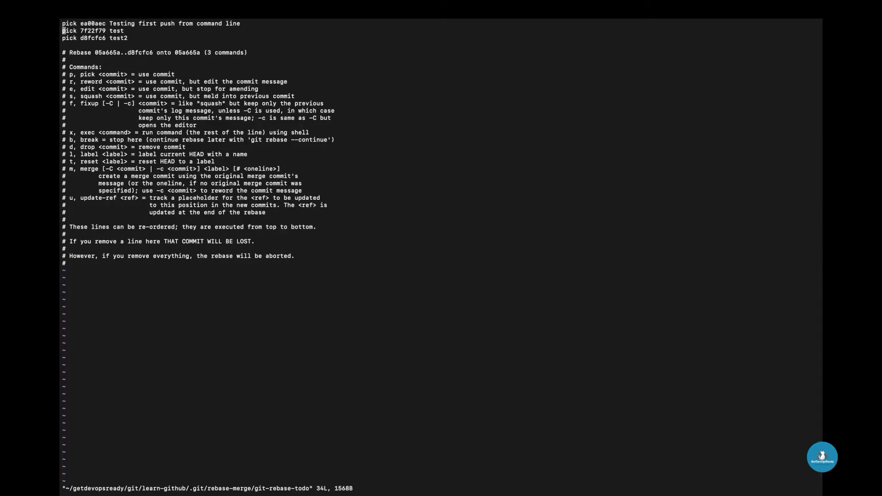
- Change 'pick' to 'squash' for the test and test2 commits in vim
key("i")
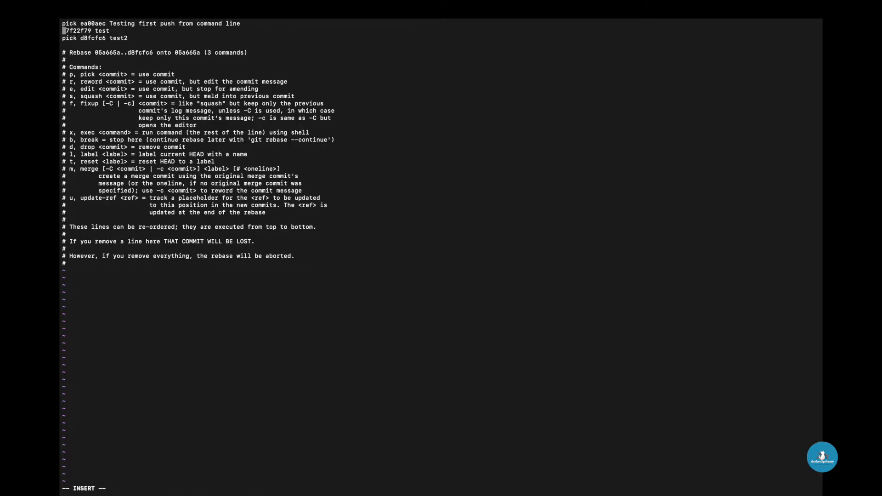
type("squash")
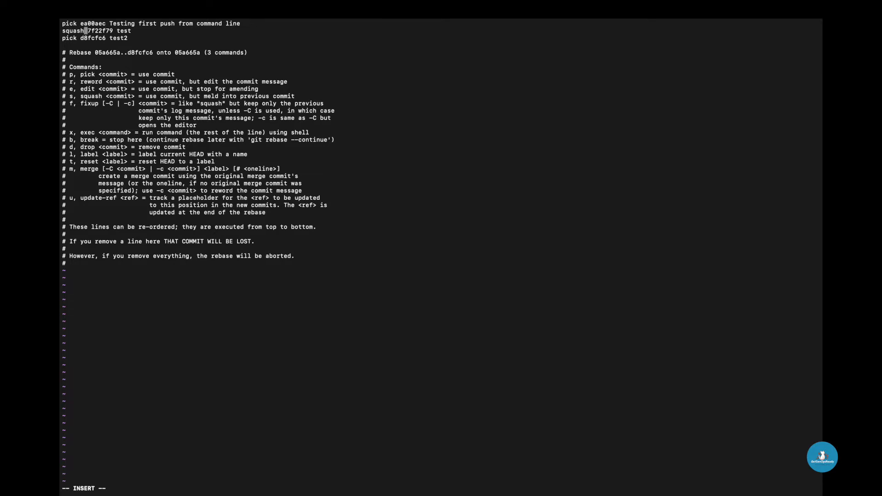
type("p")
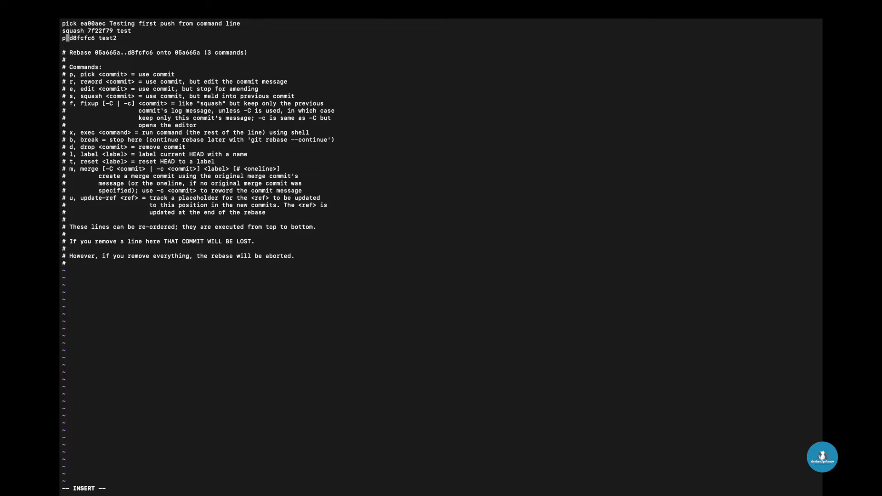
type("sqy")
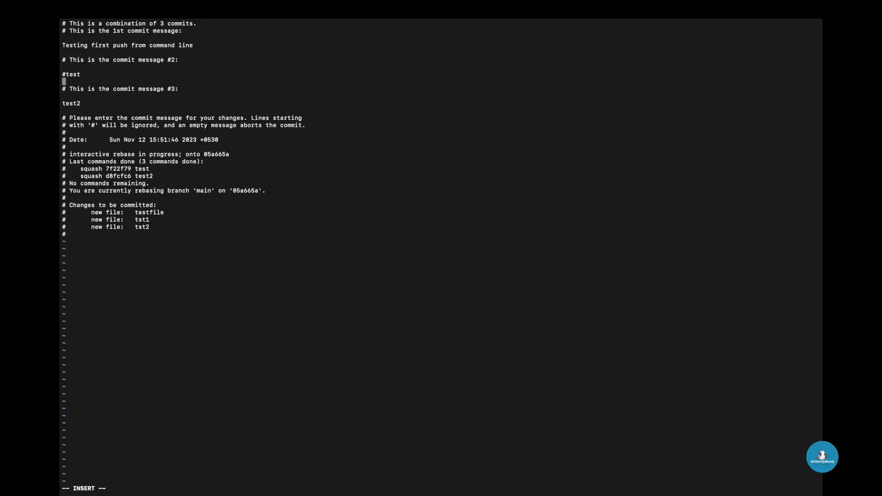
- Comment out the 'test' message line and save to finish the rebase
type("#")
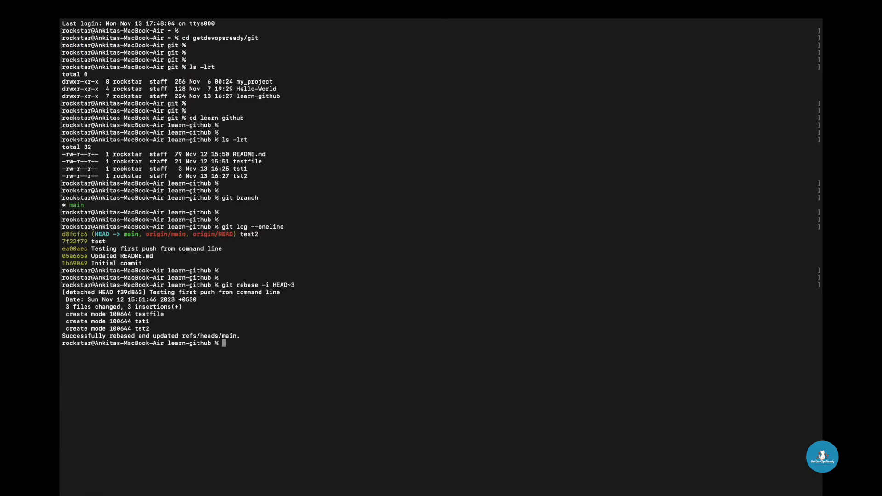
- Run git log --oneline and check the new single commit f39d863 on main
type("g")
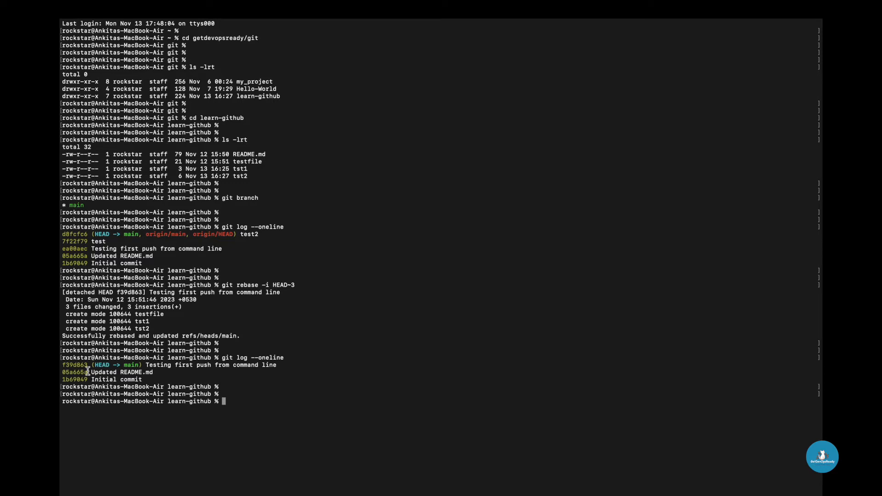
double_click(75, 364)
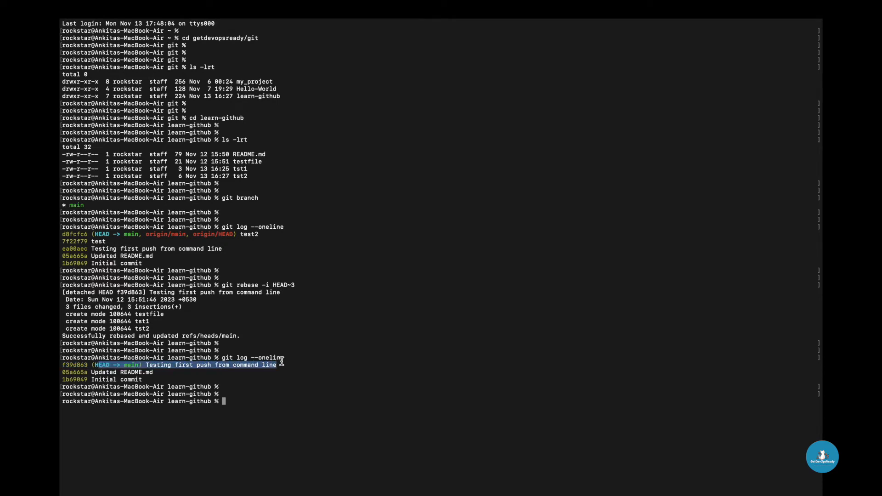
left_click(311, 391)
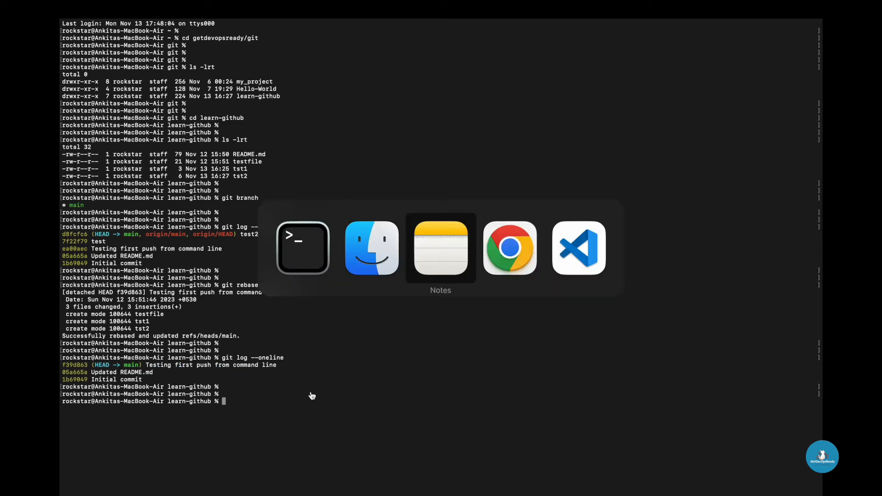
left_click(508, 248)
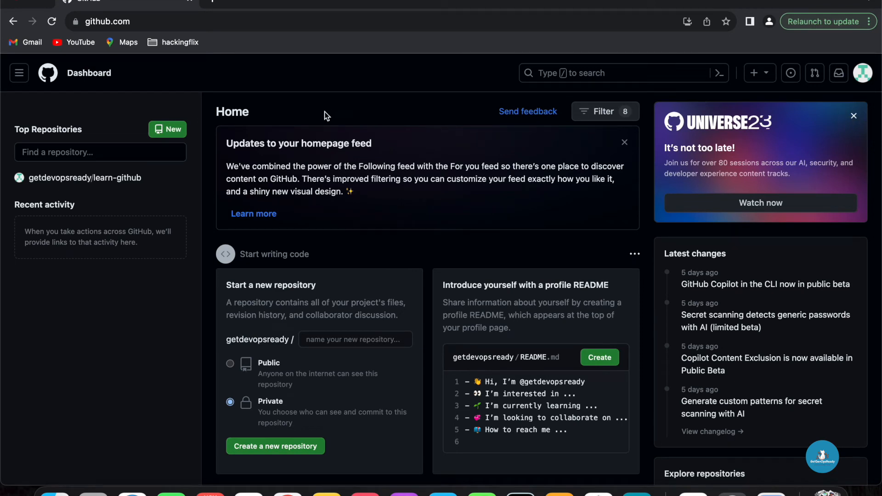
left_click(83, 177)
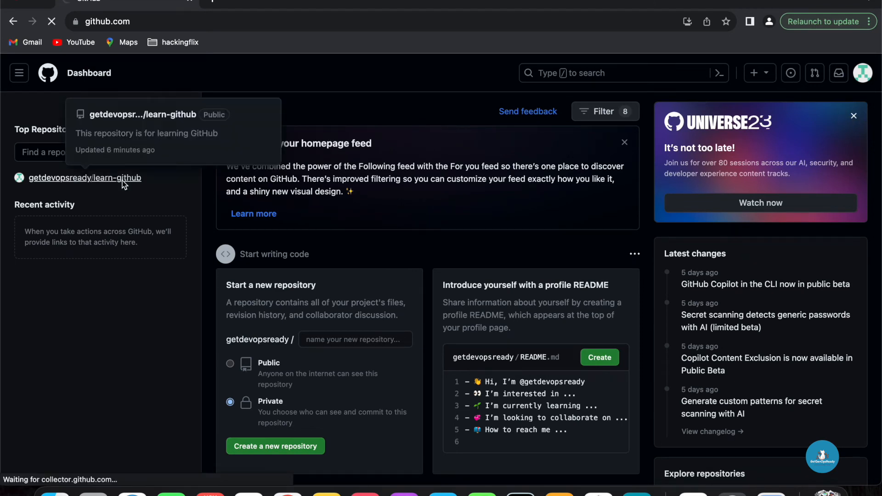
left_click(85, 178)
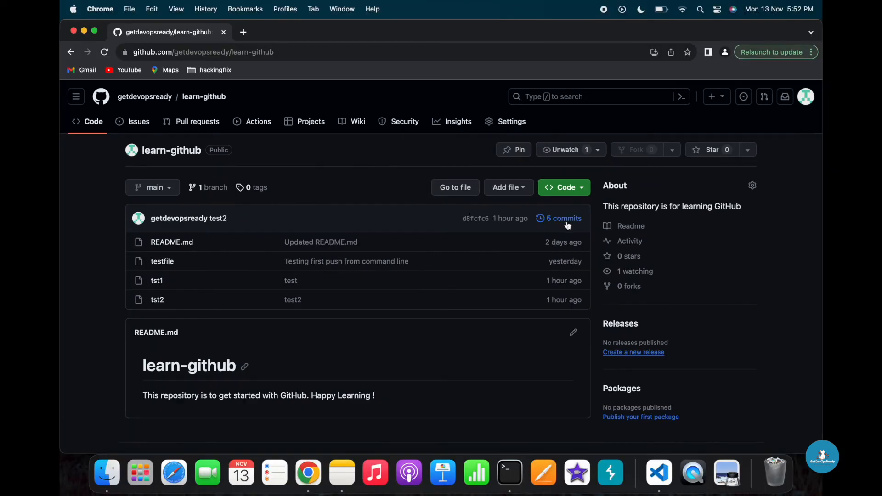
left_click(563, 218)
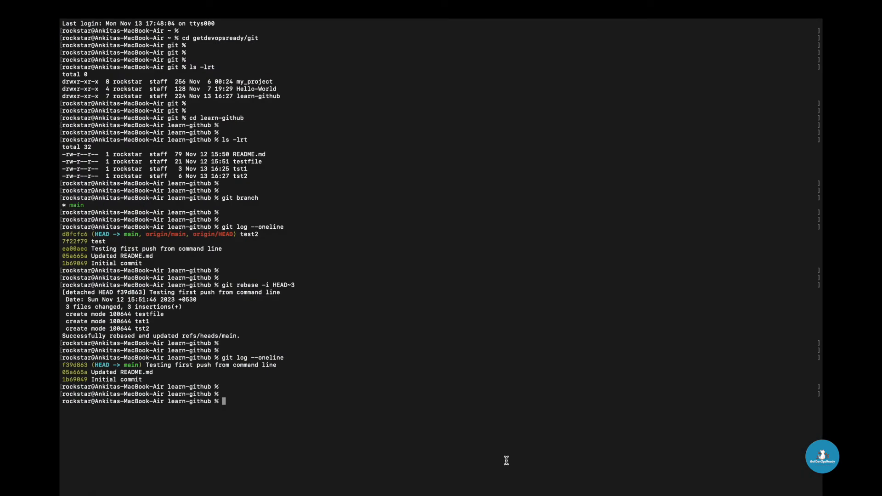
- Run git push -u origin main --force
type("git pu")
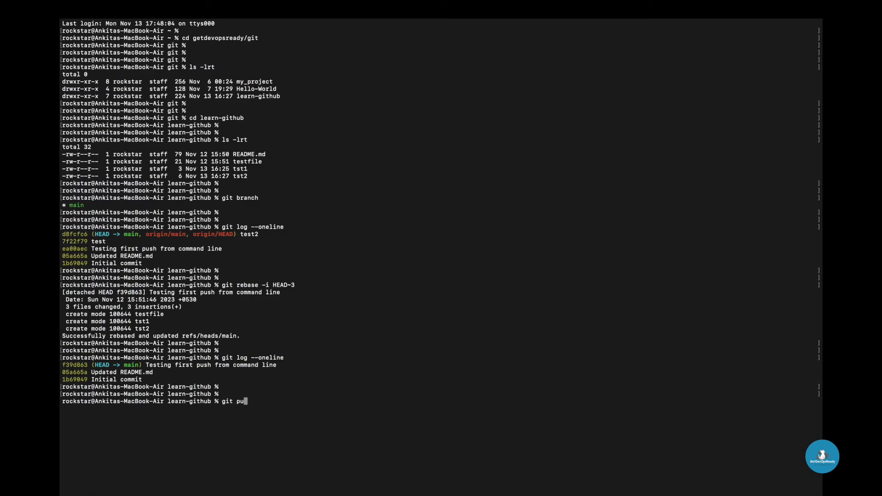
type("sh -")
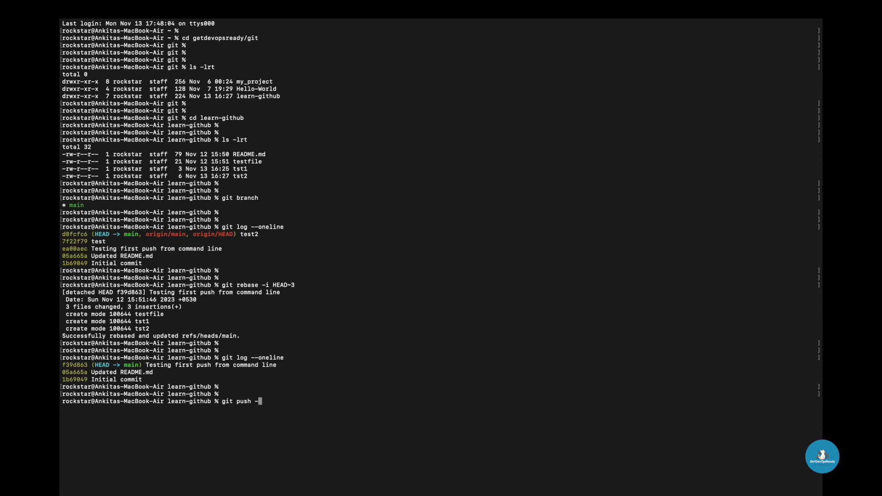
type("u origin main")
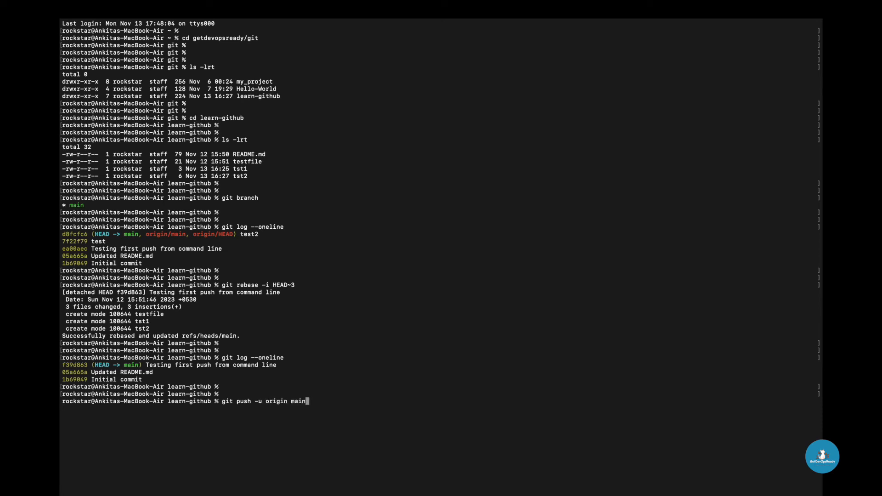
type("--for")
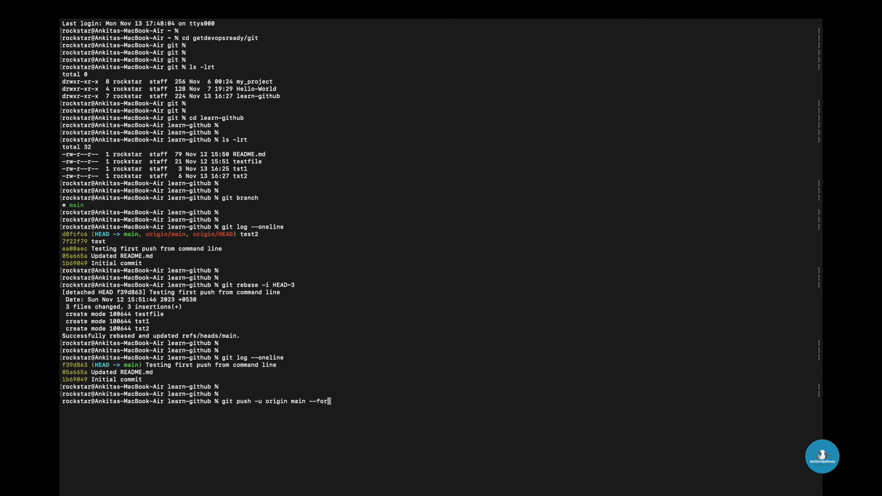
type("ce")
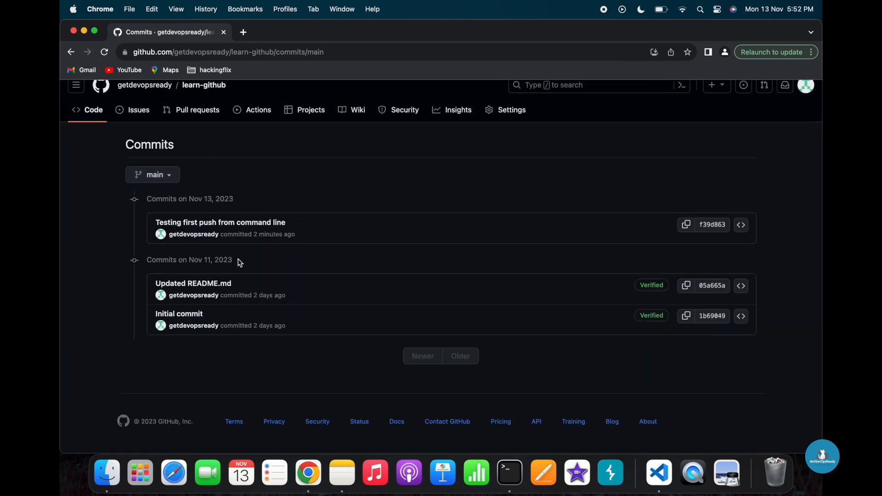
mouse_move(220, 222)
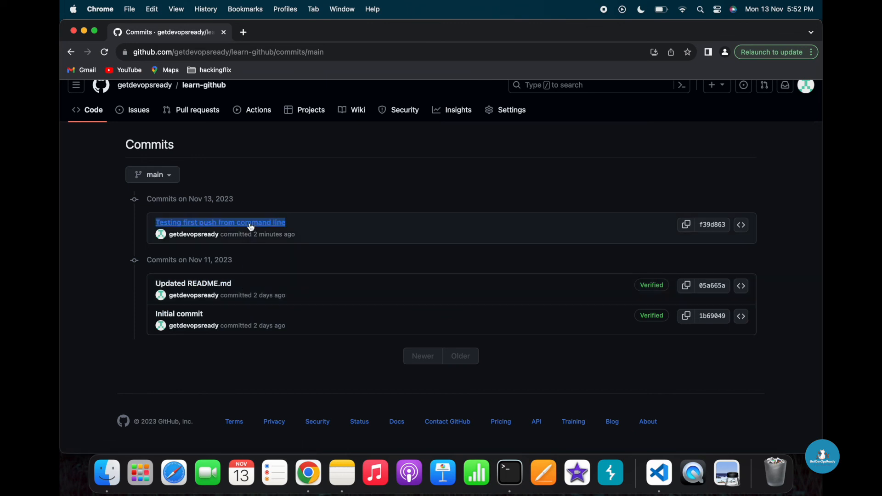
- Open the squashed commit and check testfile, tst1 and tst2 each add one line
left_click(220, 222)
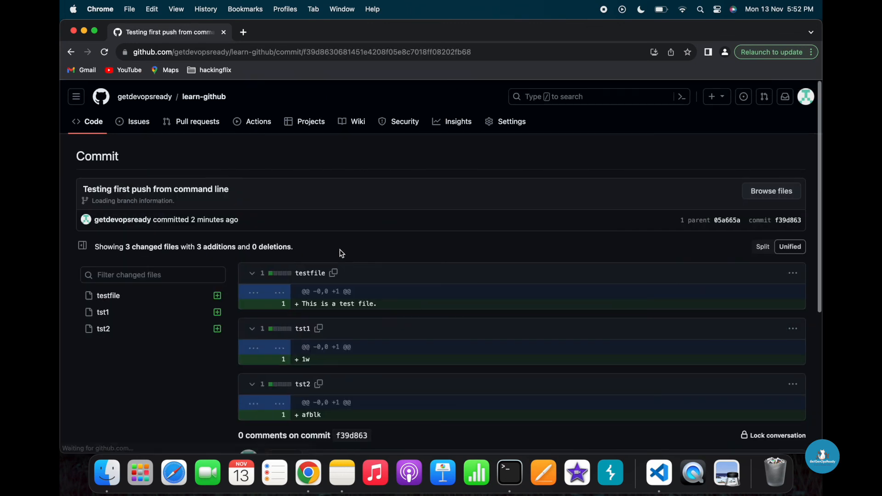
scroll("down", 3)
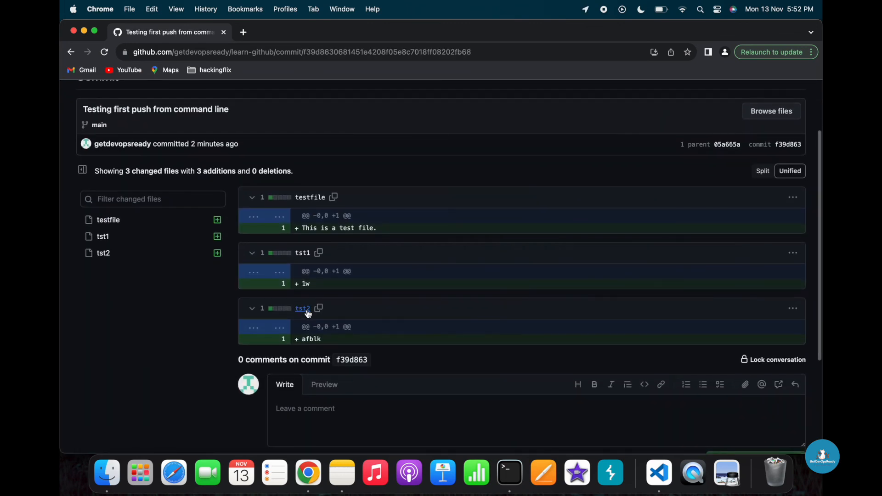